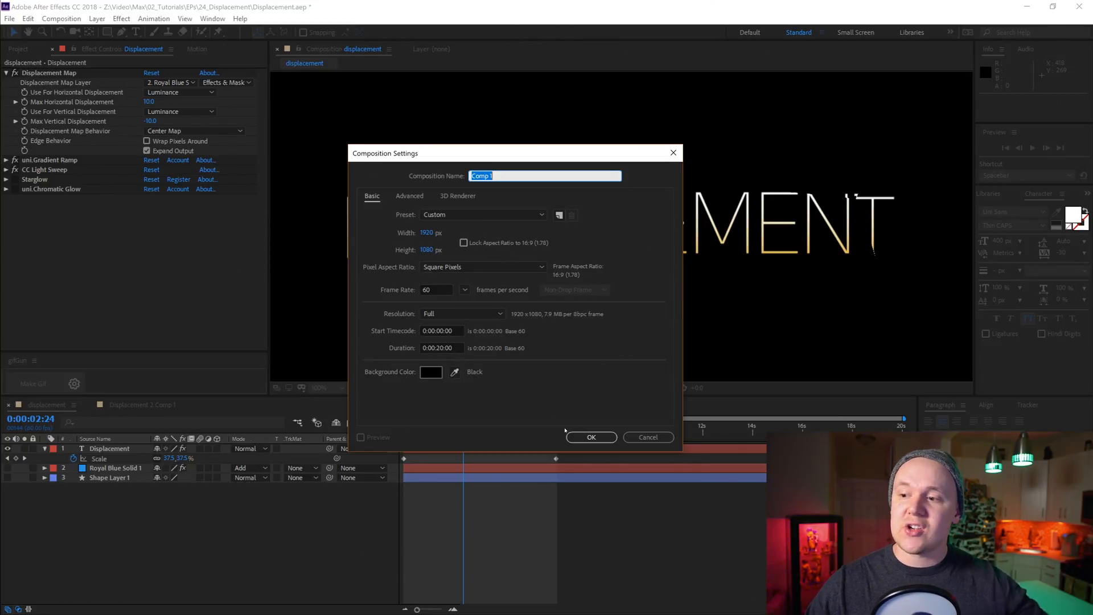
Confirm Comp 1 and add the text THIS IS THE TITLE, moved to the frame centre
click(591, 437)
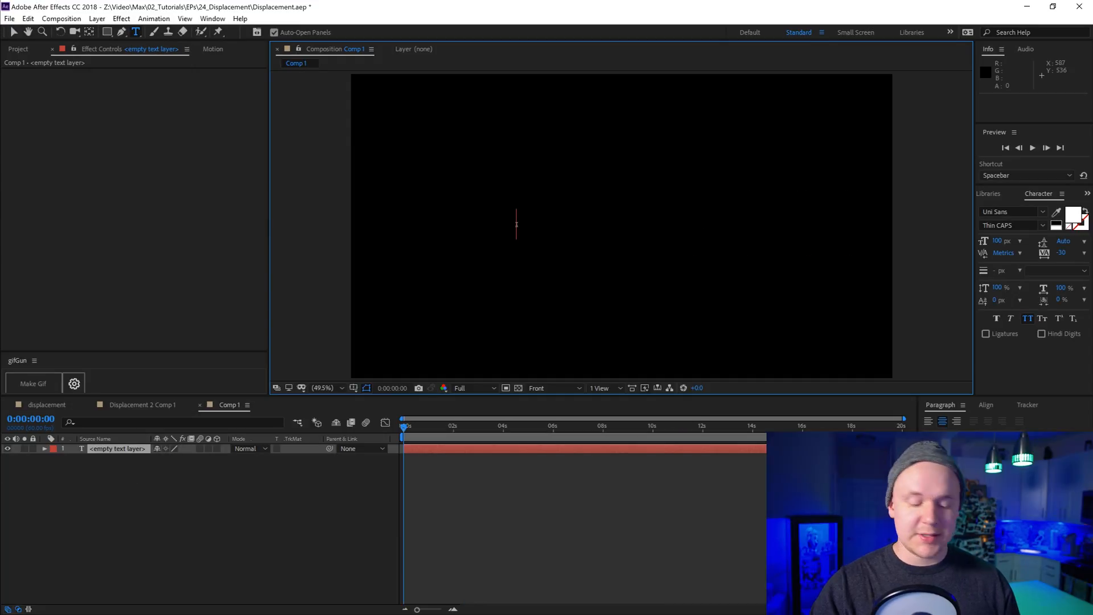
text(THIS IS THE TITLE)
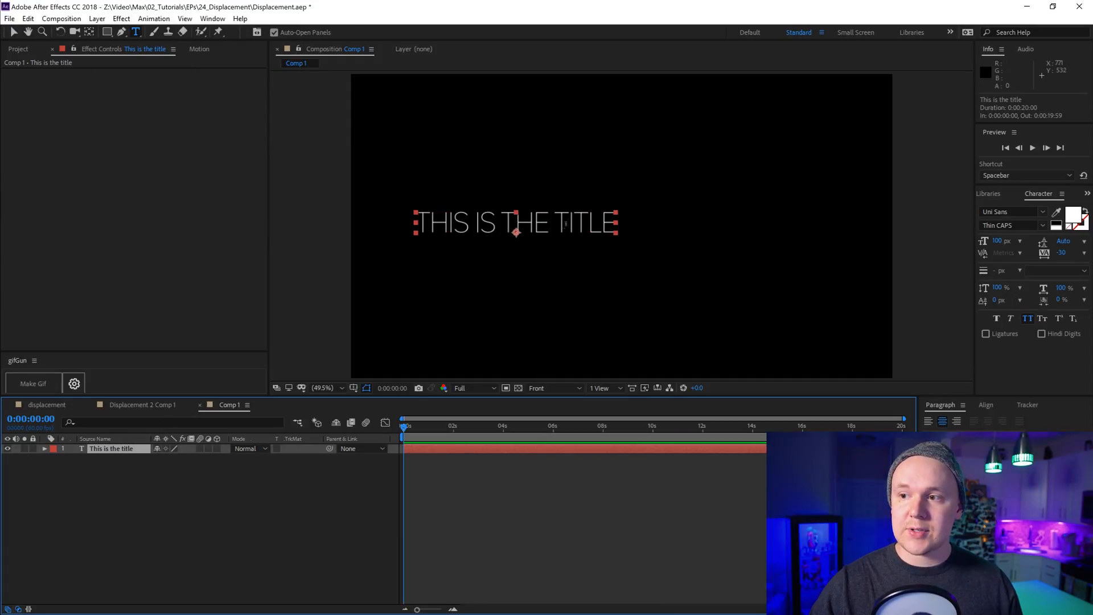
drag(515, 223, 605, 235)
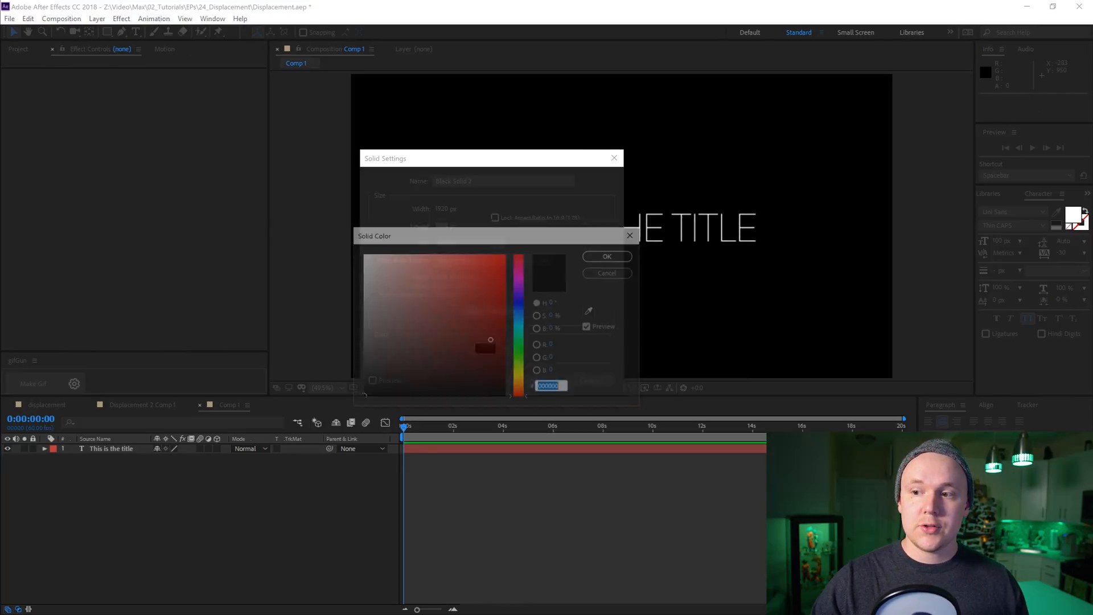
Add a solid with Cell Pattern set to Plates HQ and sharpness 1000
click(605, 256)
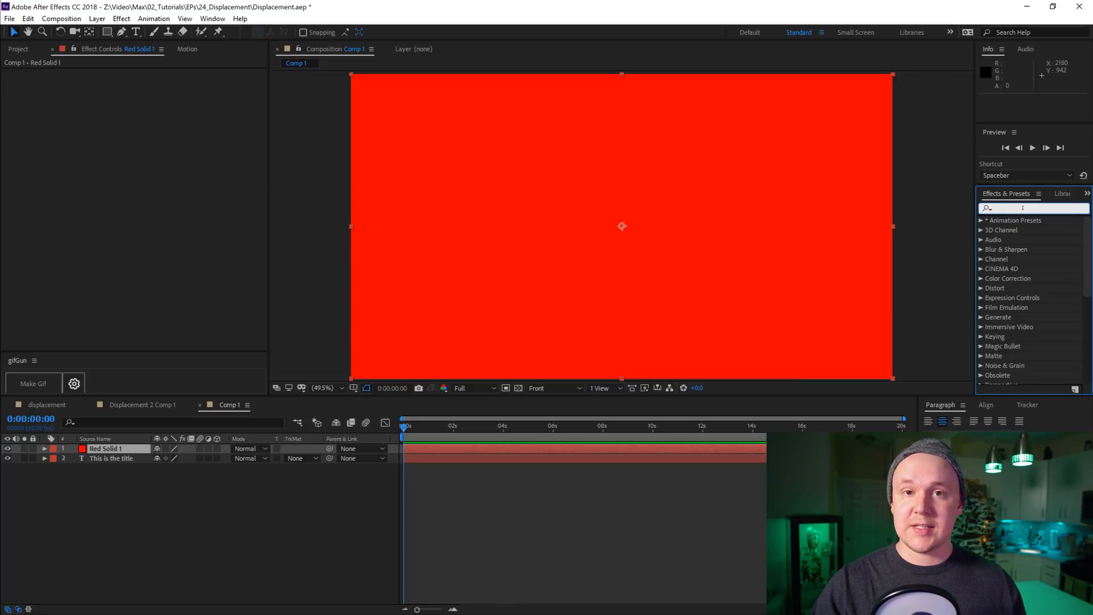
text(cell patter)
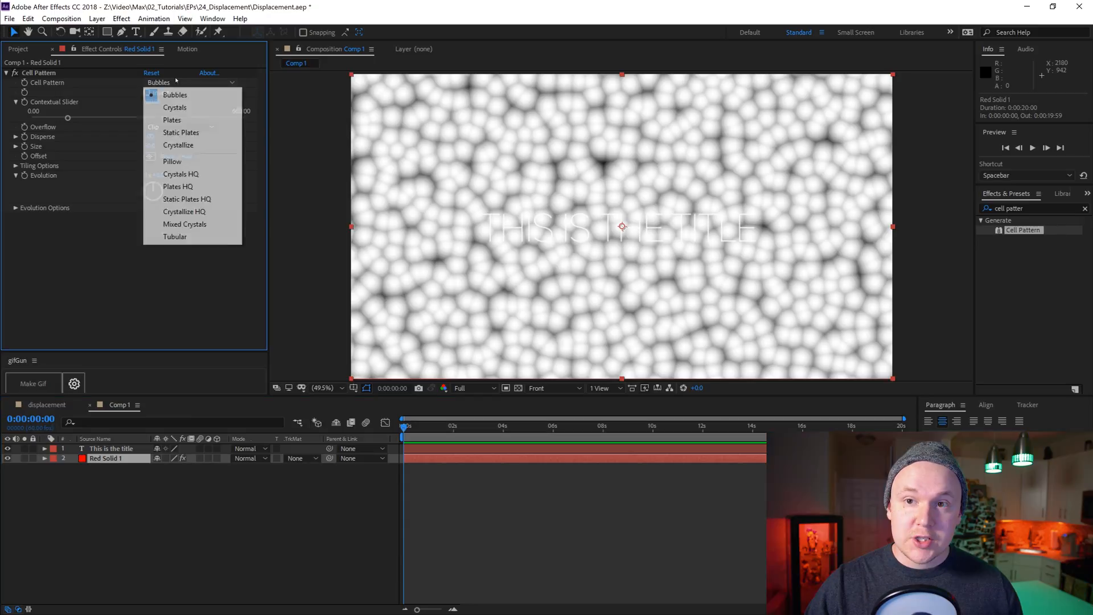
click(178, 186)
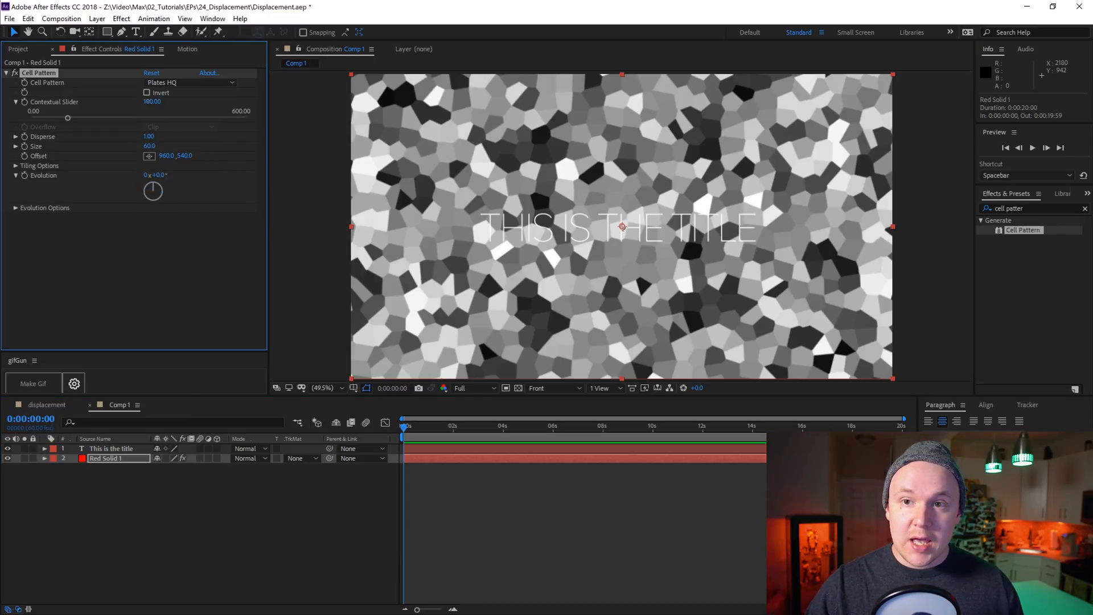
click(151, 102)
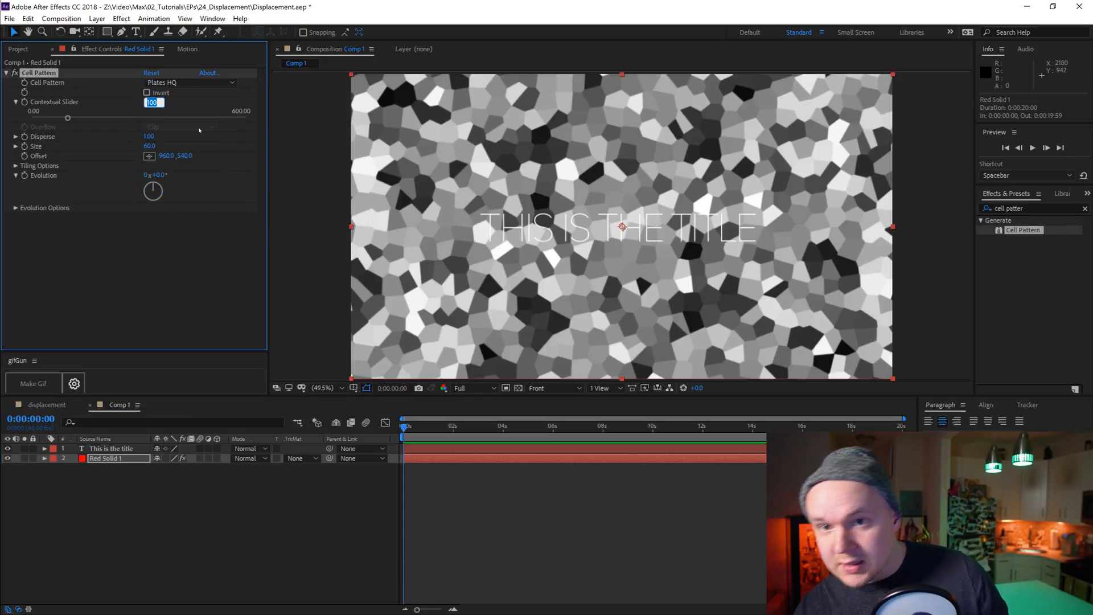
text(10000.00)
text(time*)
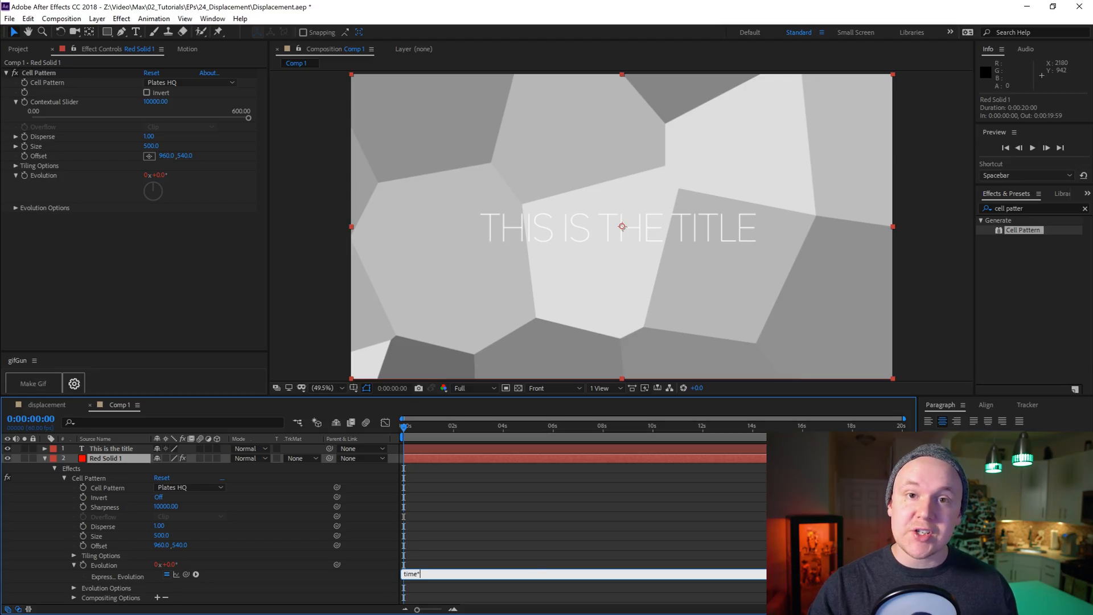
Raise the Cell Pattern size and drive Evolution with a time expression
text(50)
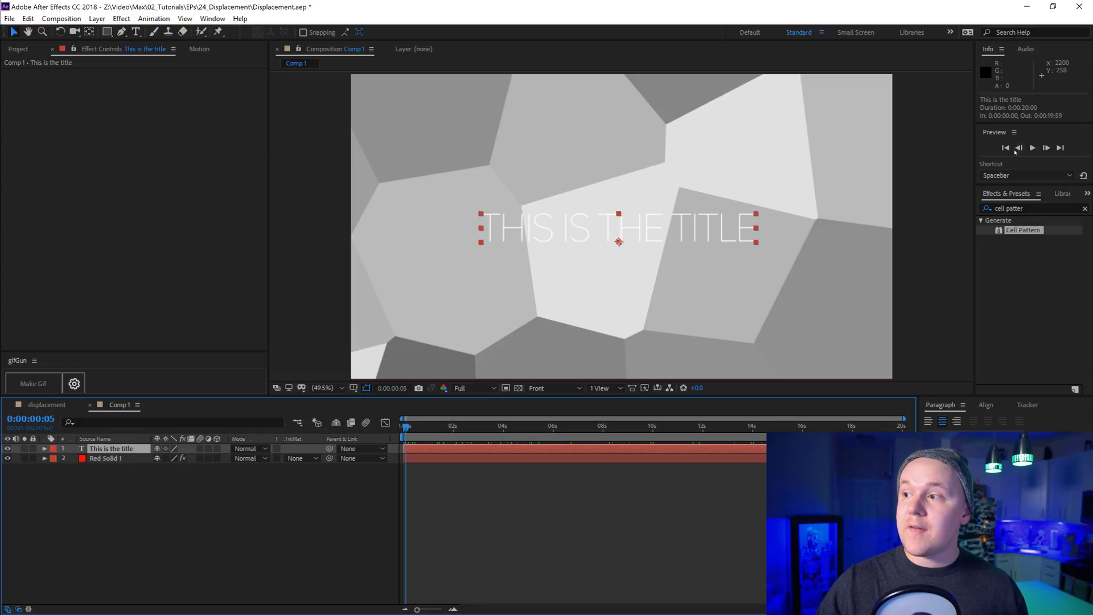
Apply Displacement Map to the title using Red Solid 1's Effects & Masks, max displacement 10.0
text(di)
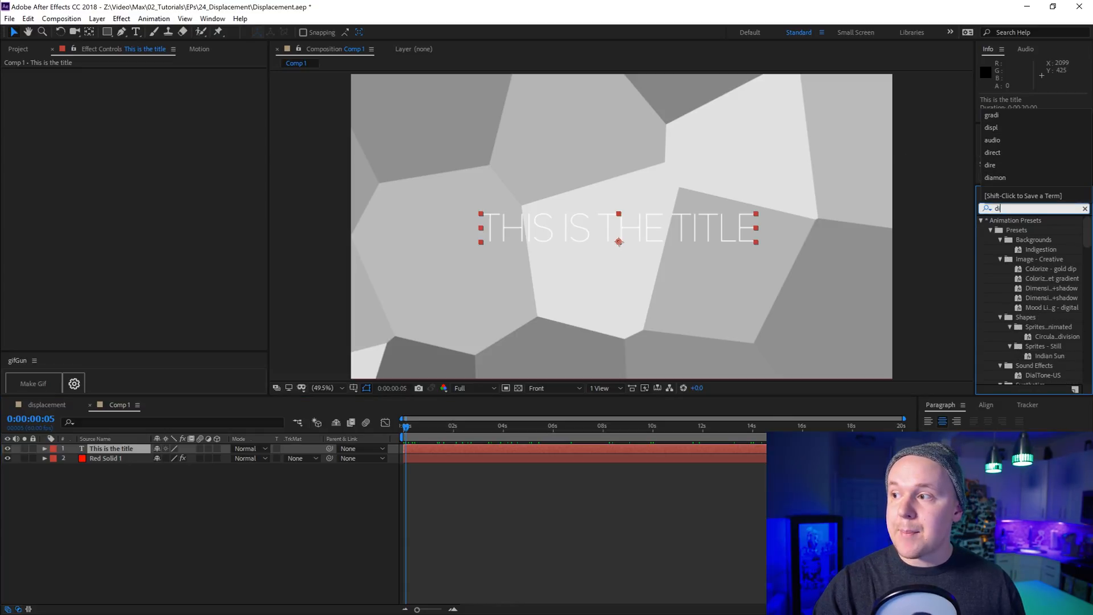
click(171, 82)
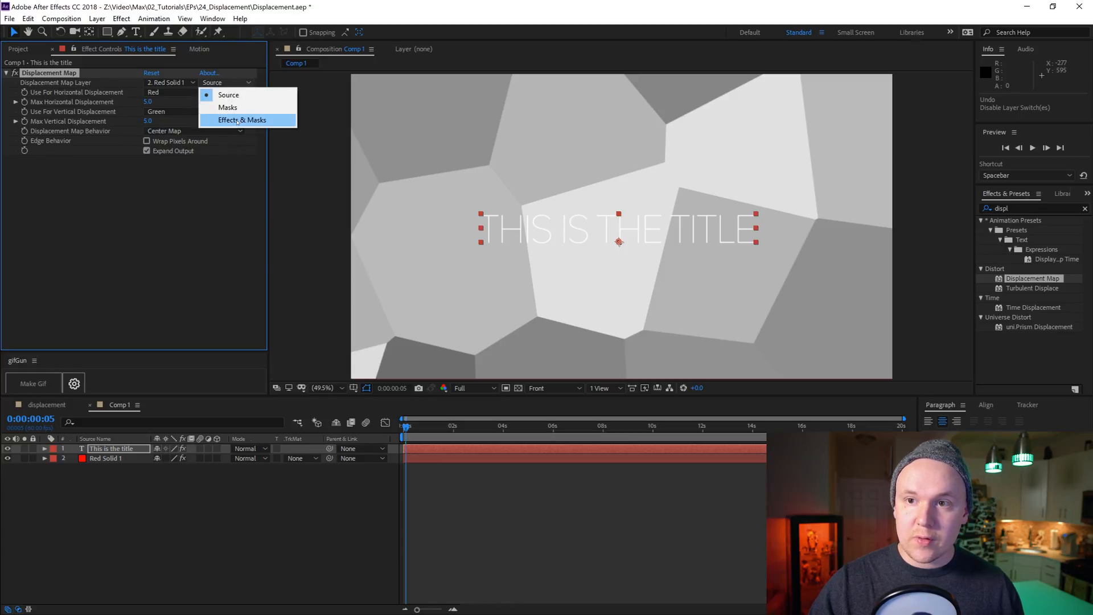
click(243, 119)
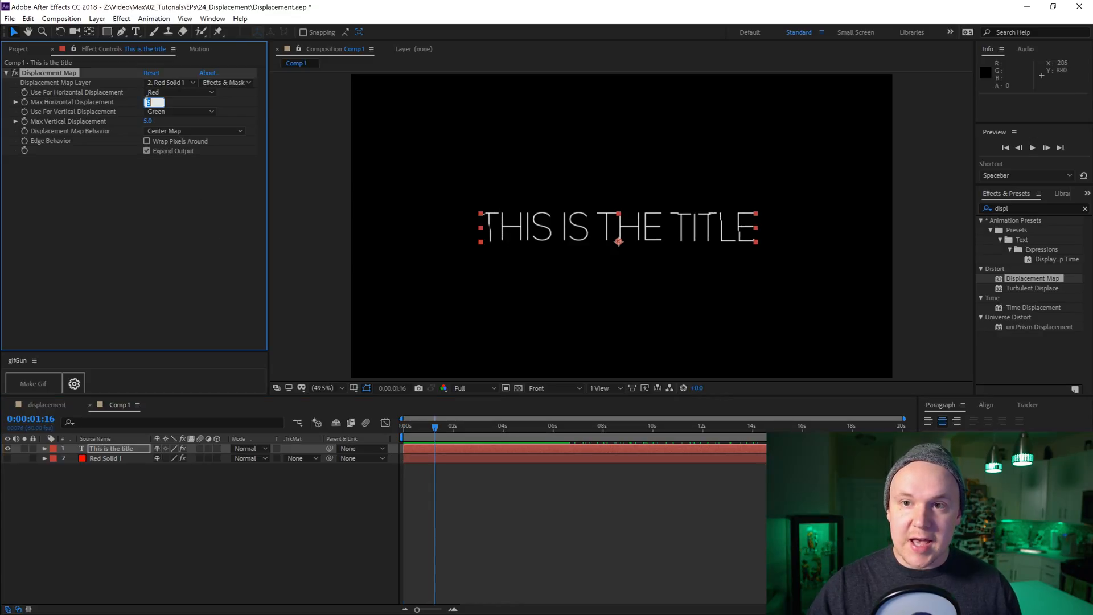
text(10.0)
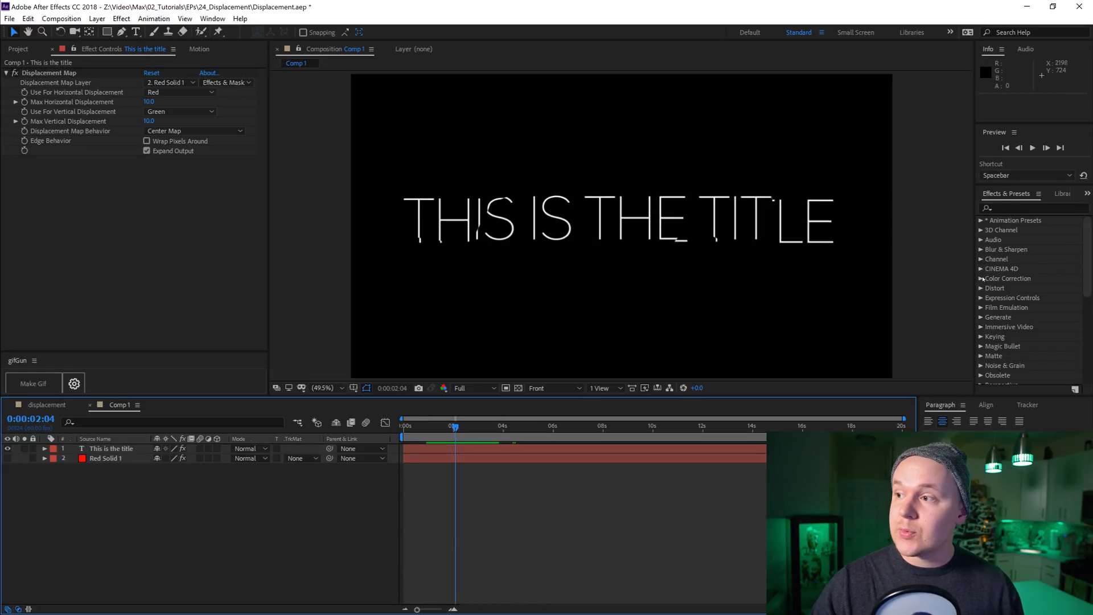
Apply a Gradient Ramp to the title, white start to gold end, and reveal its Scale
text(gradi)
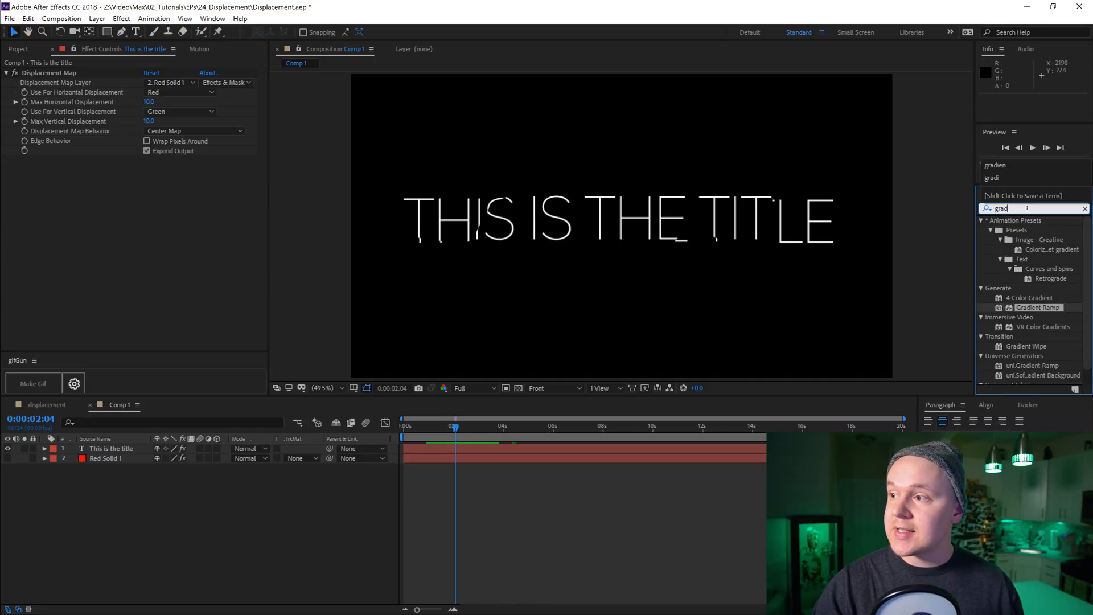
double_click(1038, 307)
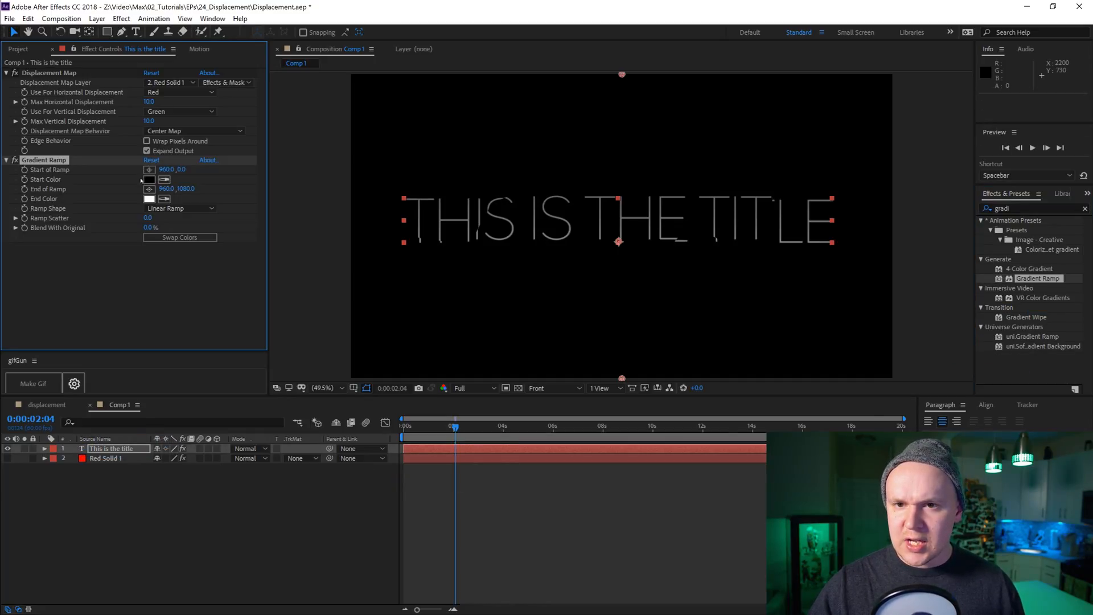
click(148, 179)
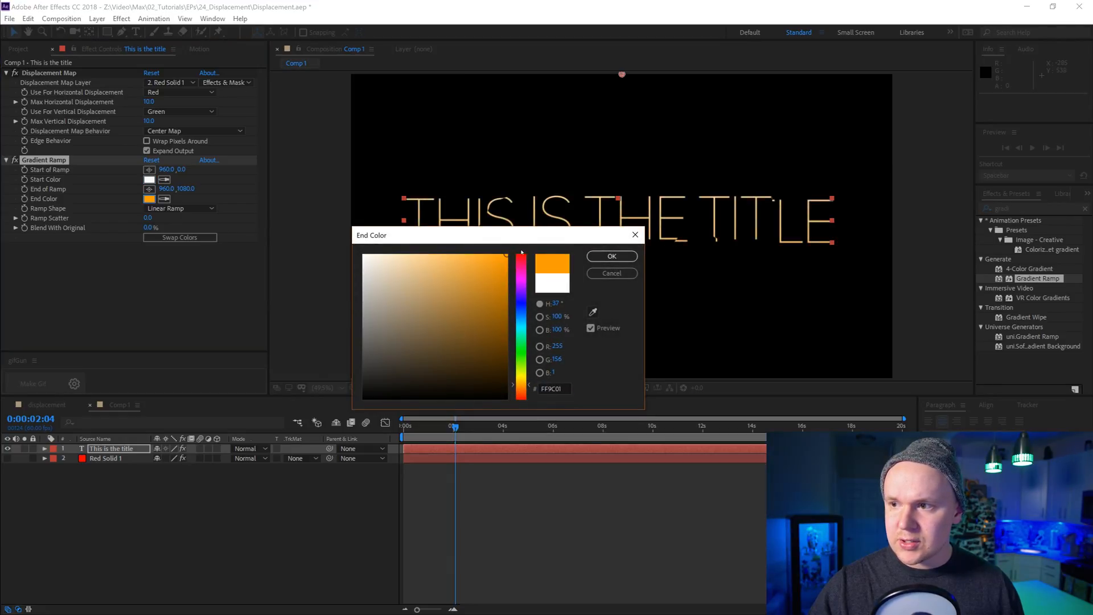
click(610, 257)
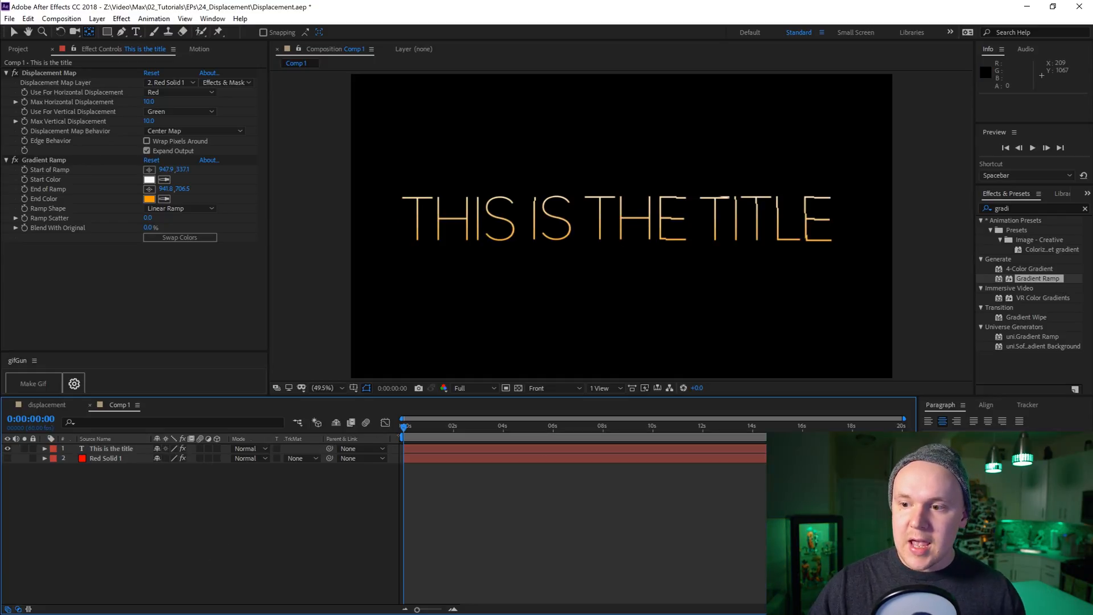
click(111, 449)
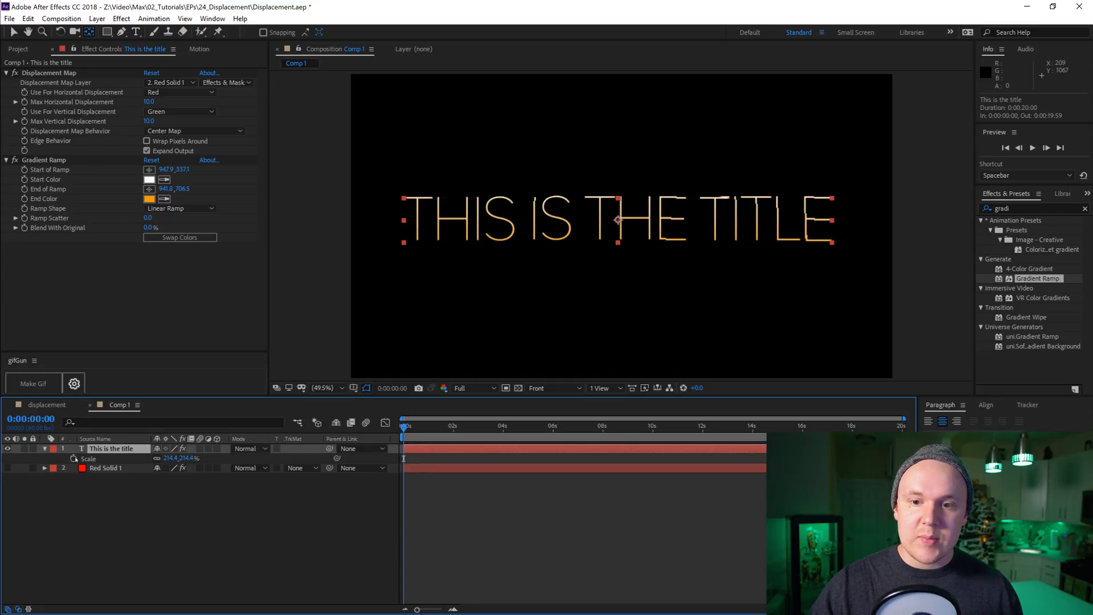